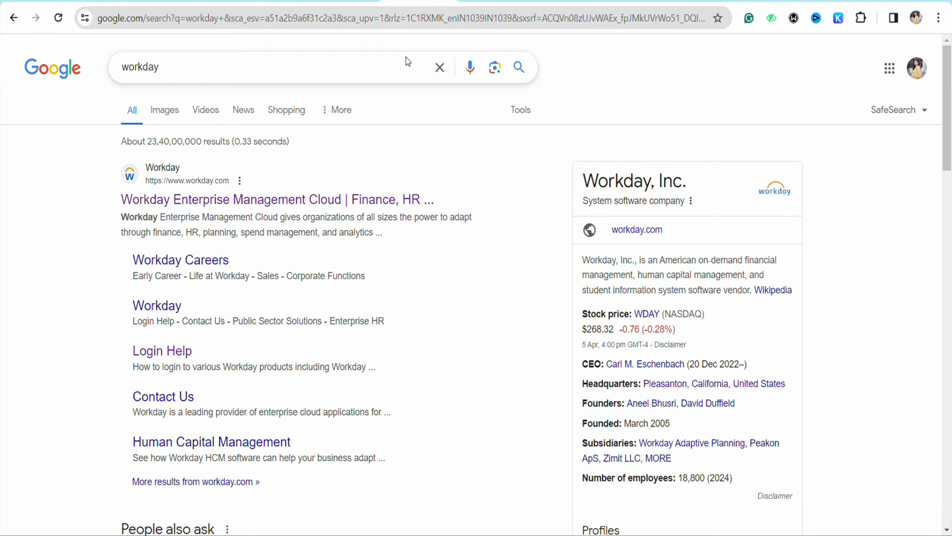
mouse_move(144, 80)
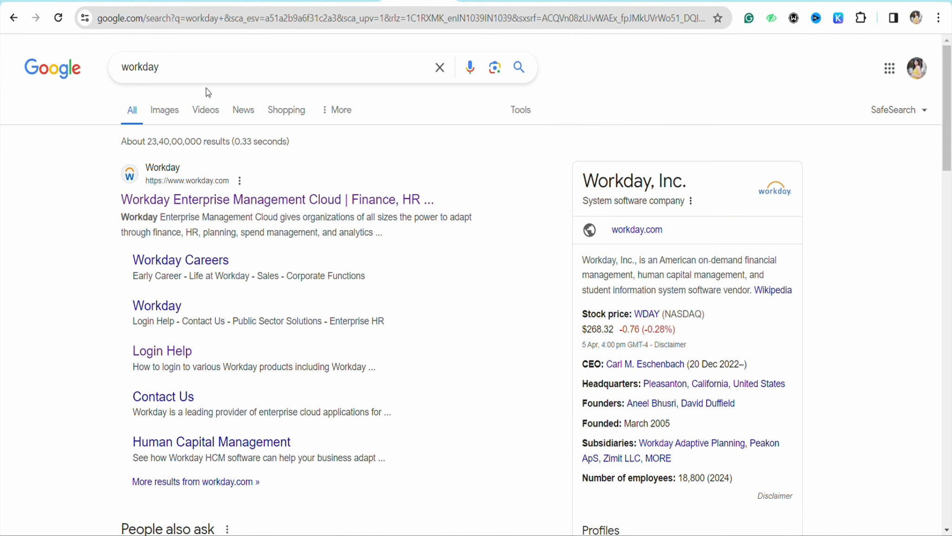
mouse_move(198, 236)
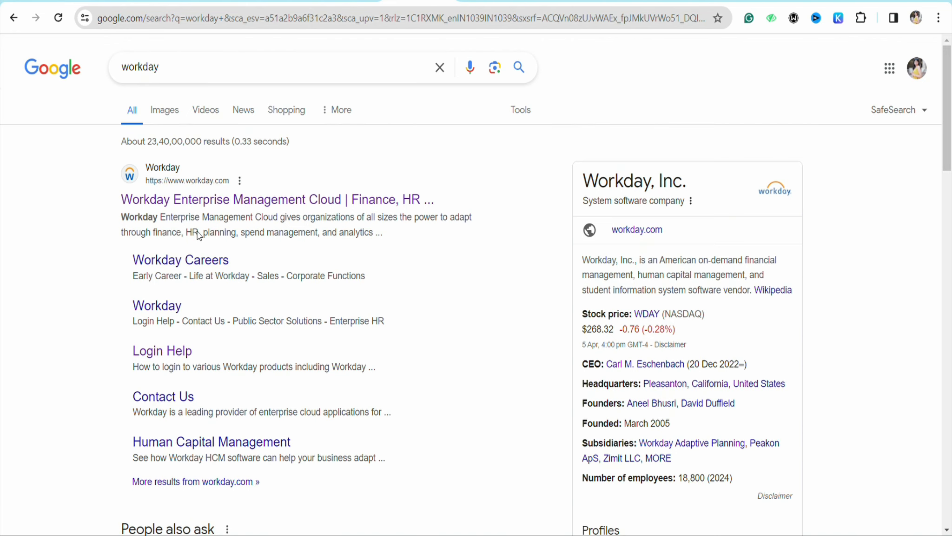
- Land on the Workday home page from the workday.com result and return to its top
left_click(277, 198)
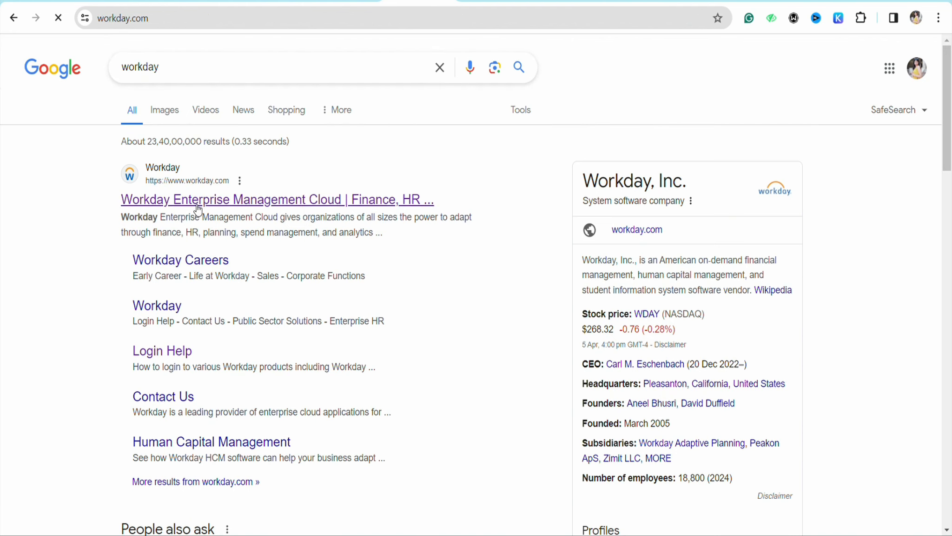
left_click(277, 199)
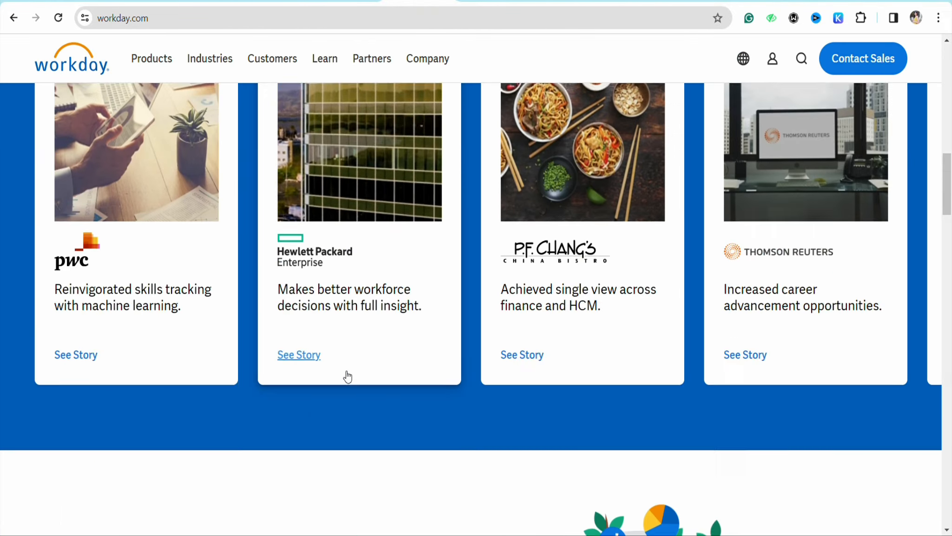
scroll("up", 3)
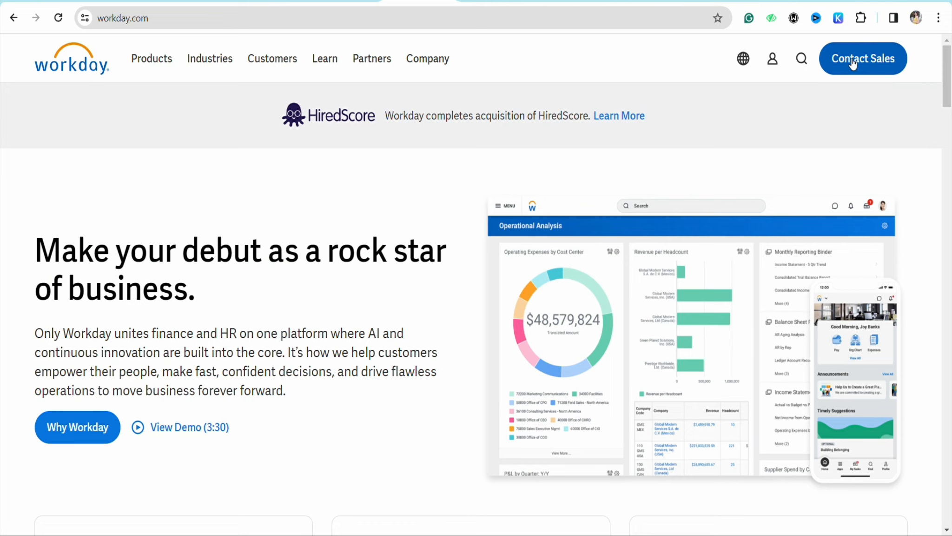
- Reach the Contact Sales form showing First name, Business email and Phone number as required
left_click(862, 58)
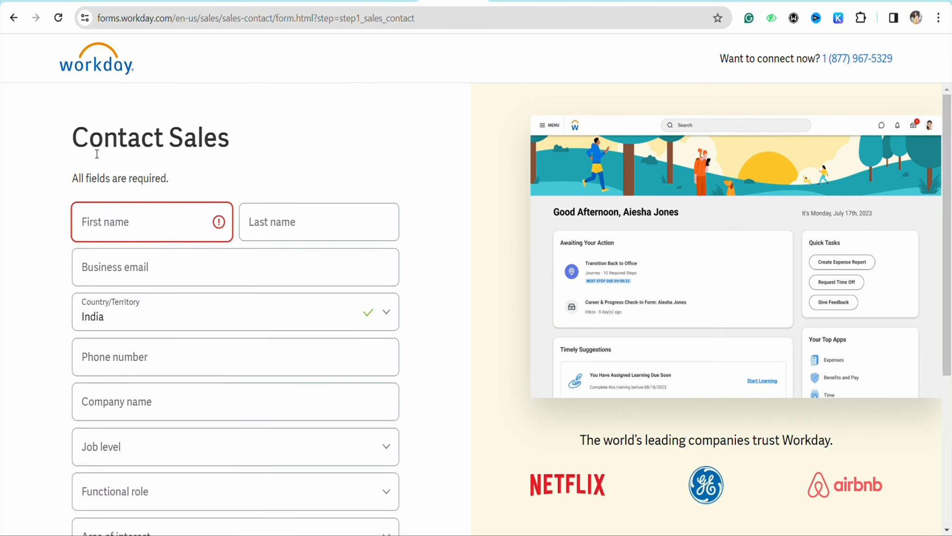
scroll("down", 3)
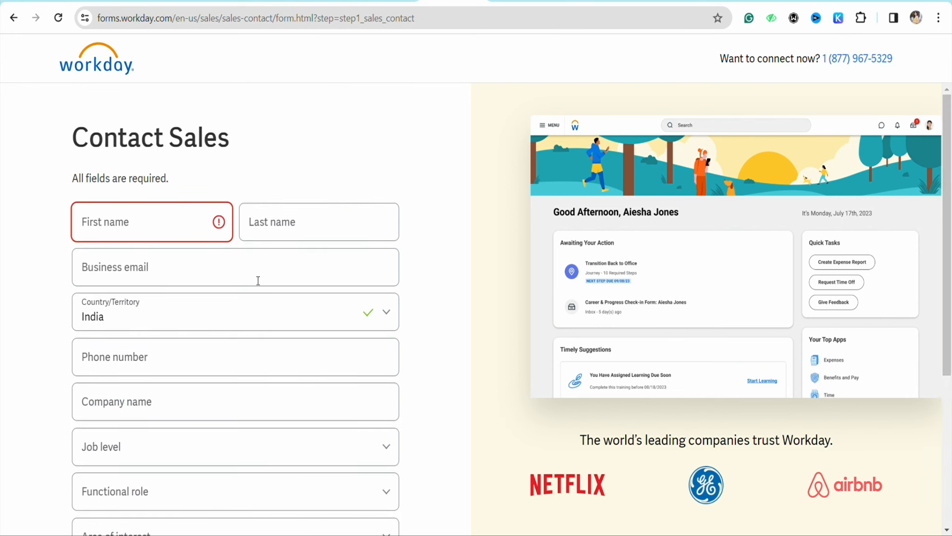
left_click(235, 267)
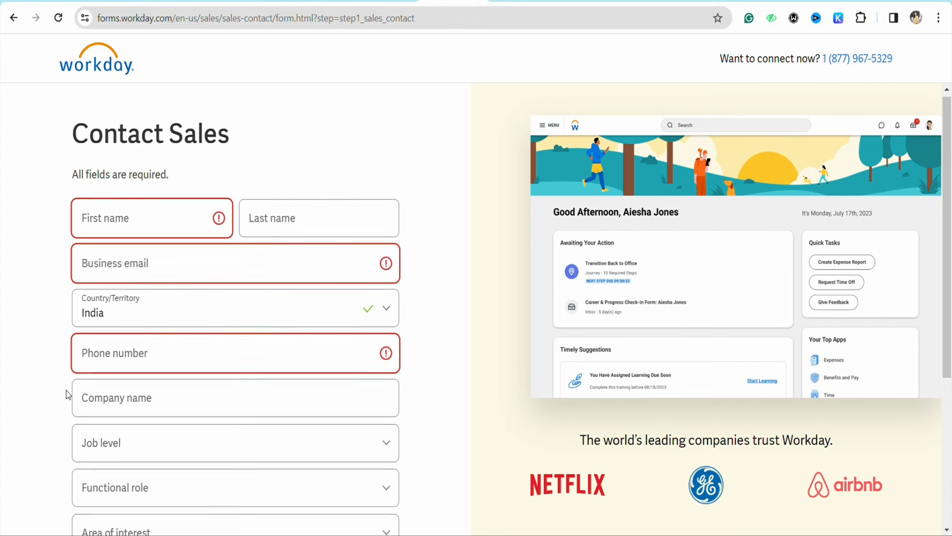
- Reveal Job level as also required and review the rest of the form down to the Contact Sales button
scroll("down", 3)
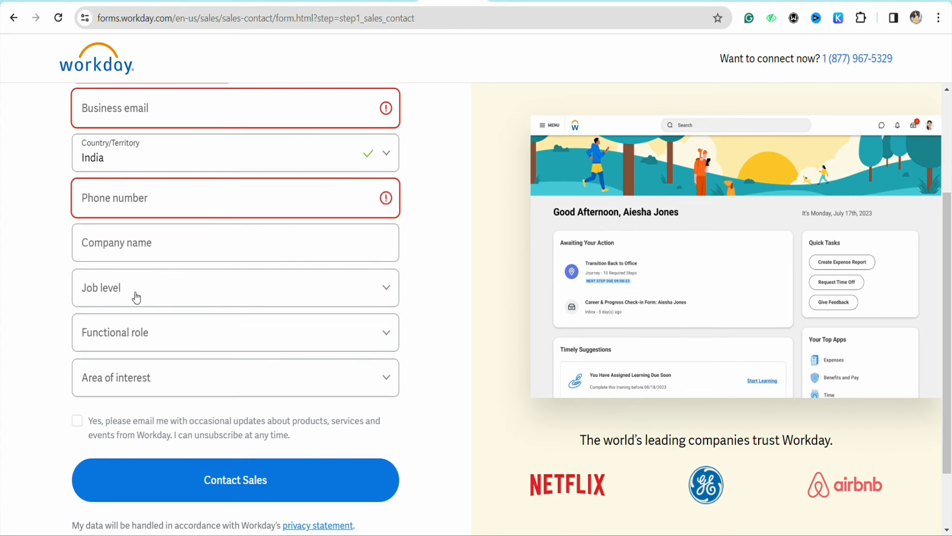
left_click(234, 287)
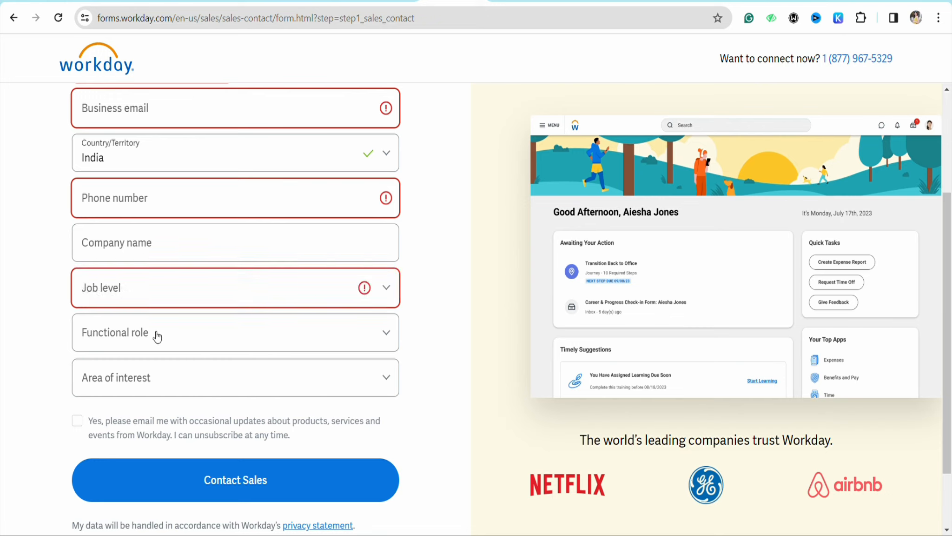
mouse_move(203, 378)
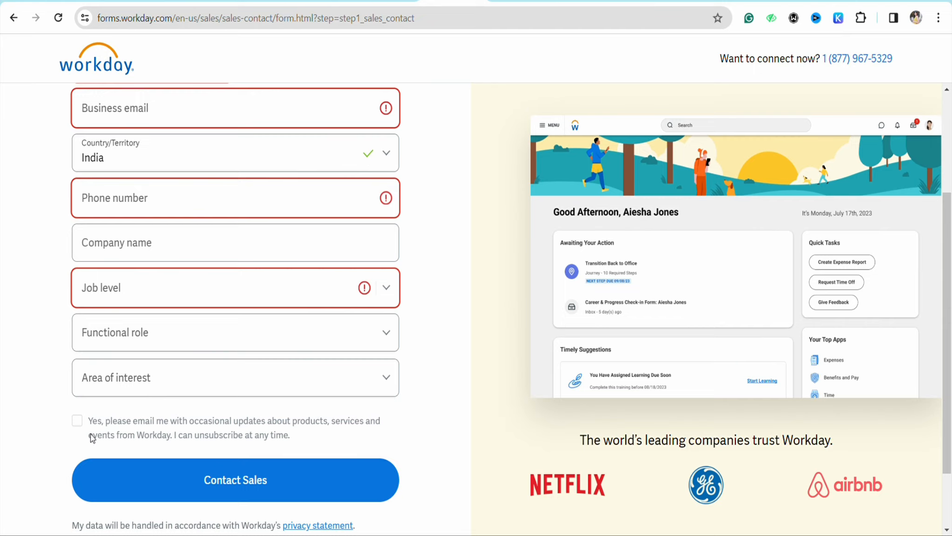
scroll("down", 3)
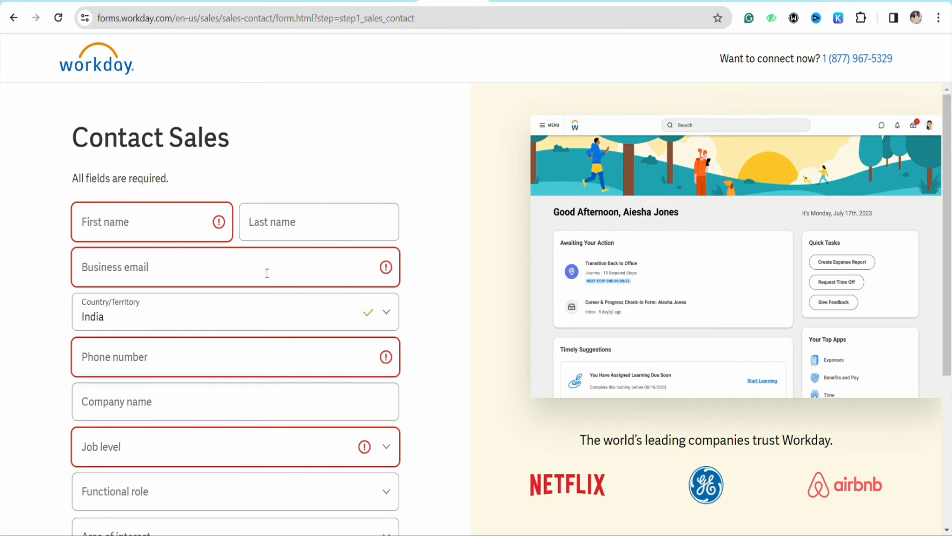
scroll("down", 3)
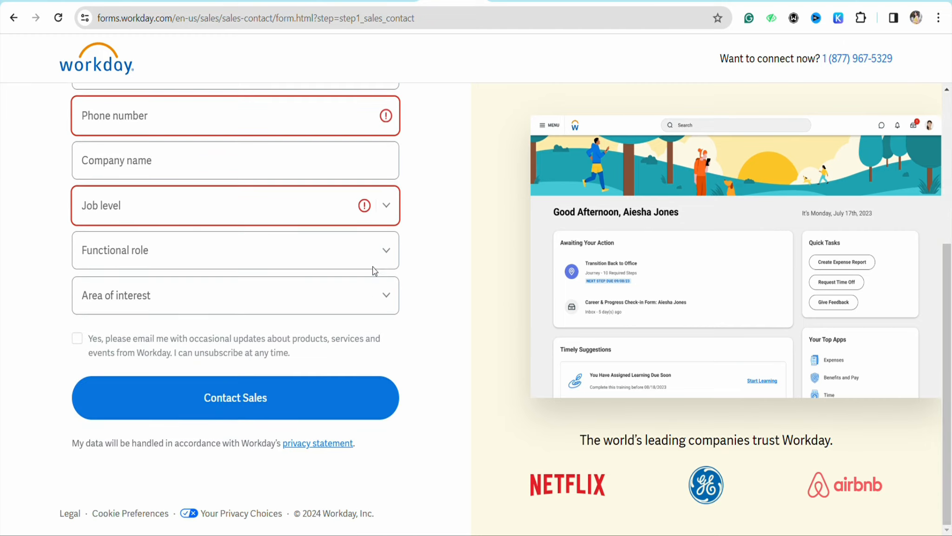